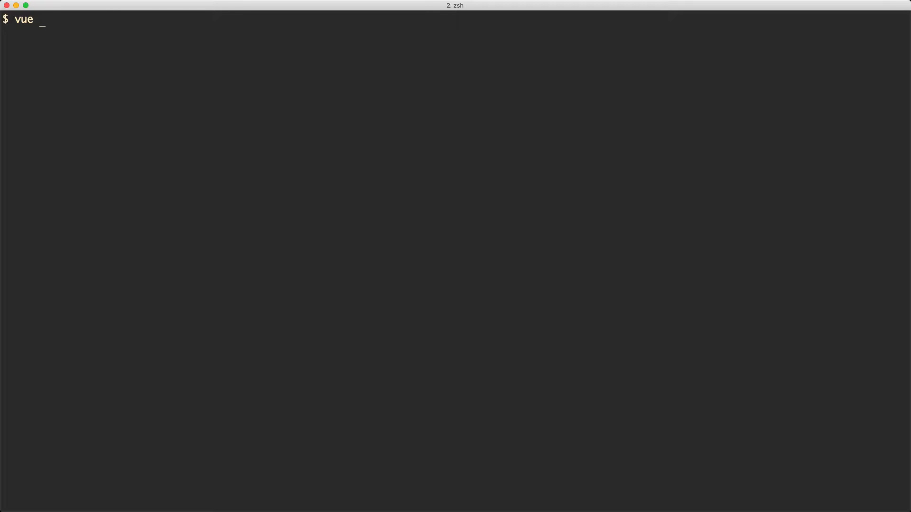
Run 'vue create .' and agree to generate the project in the current directory.
{"action": "type", "text": "create ."}
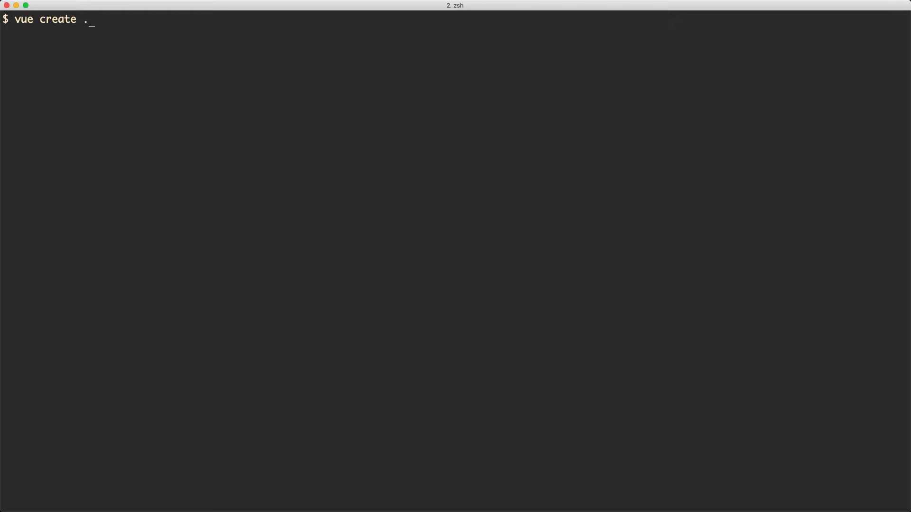
{"action": "key", "text": "enter"}
{"action": "type", "text": "Y"}
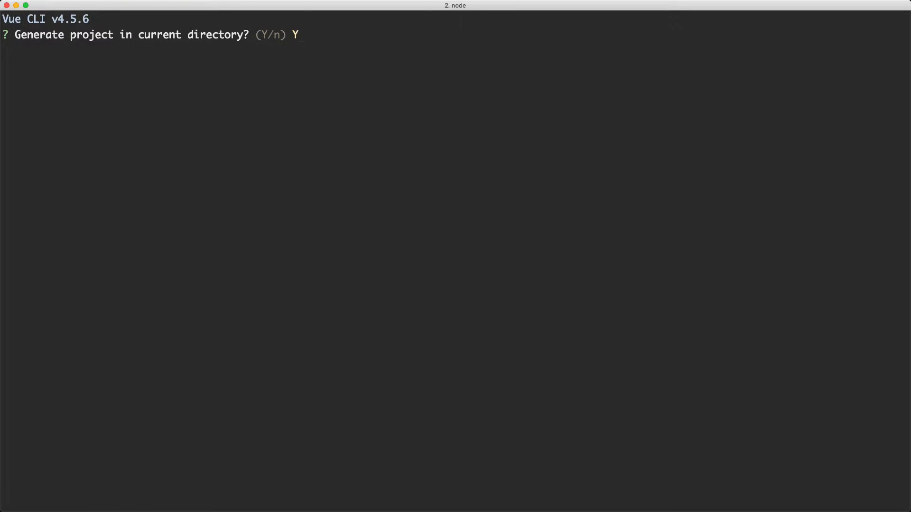
{"action": "key", "text": "enter"}
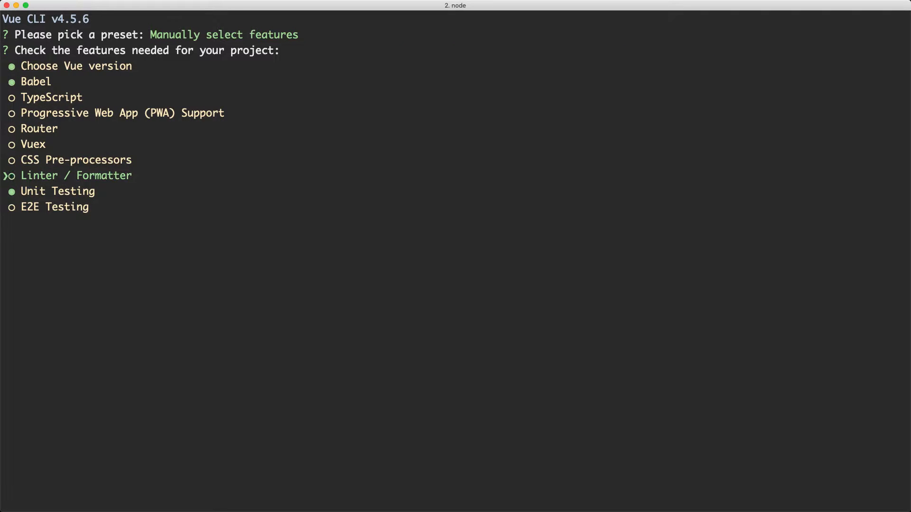
Manually select the Choose Vue version, Babel and Unit Testing features.
{"action": "key", "text": "up"}
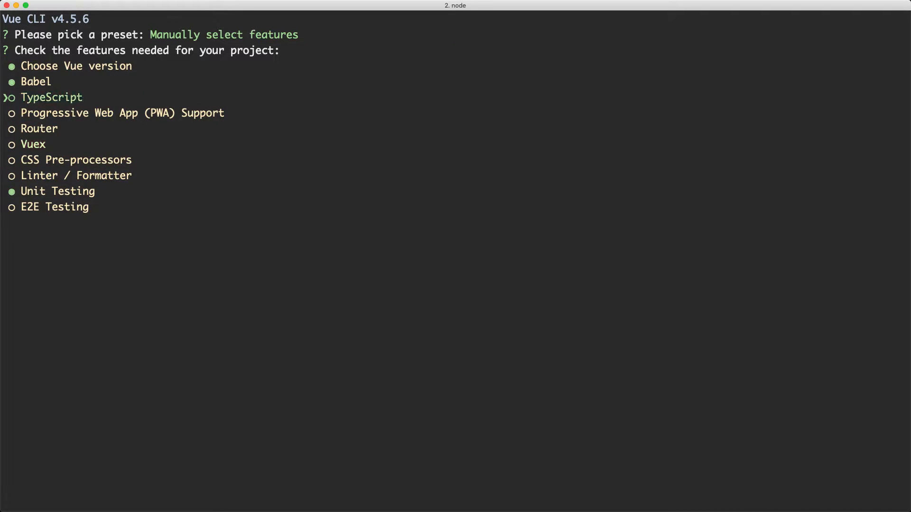
{"action": "key", "text": "down"}
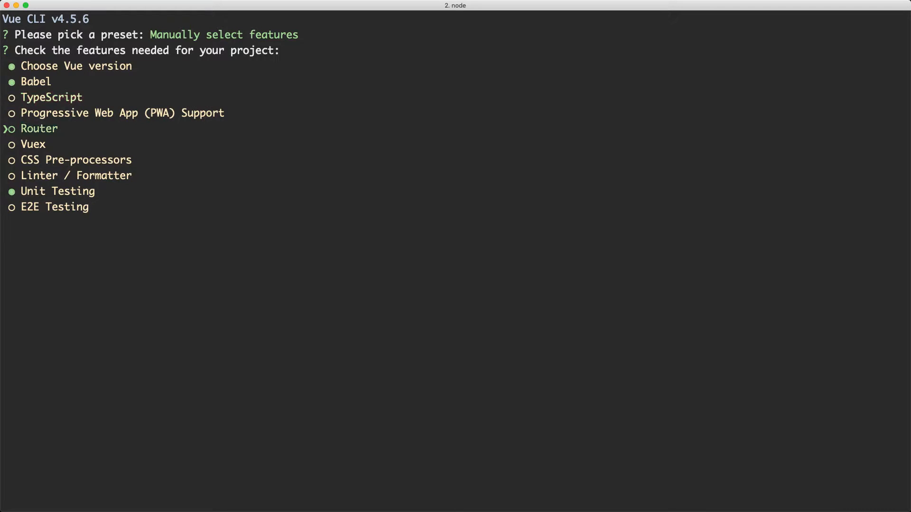
{"action": "key", "text": "down"}
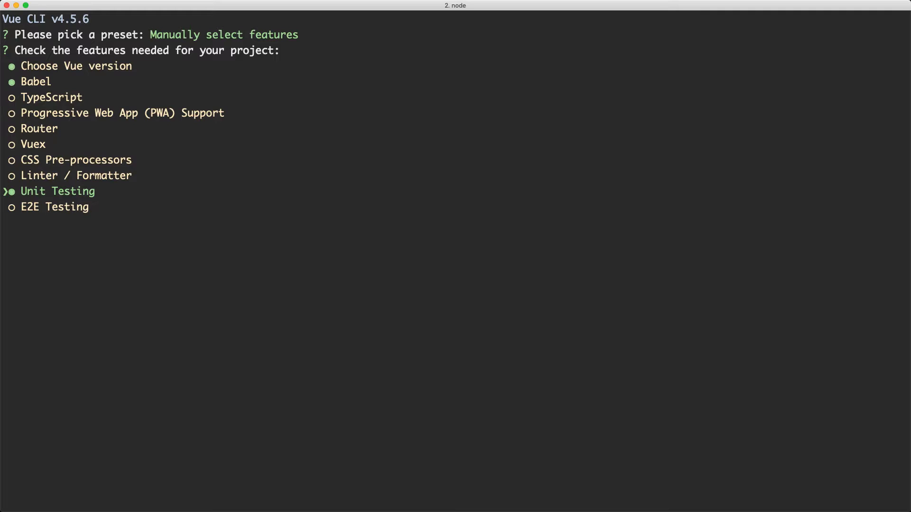
{"action": "key", "text": "enter"}
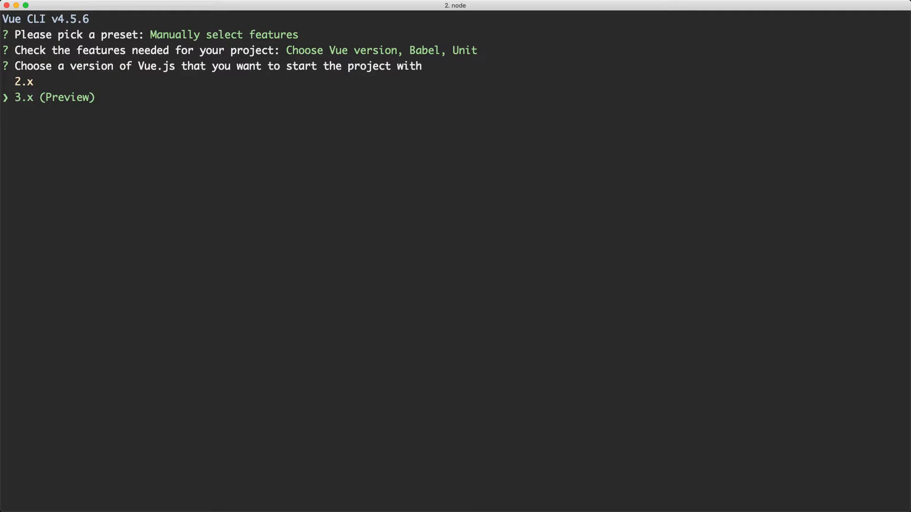
Choose Vue 3.x, Jest for unit testing, and dedicated config files.
{"action": "key", "text": "enter"}
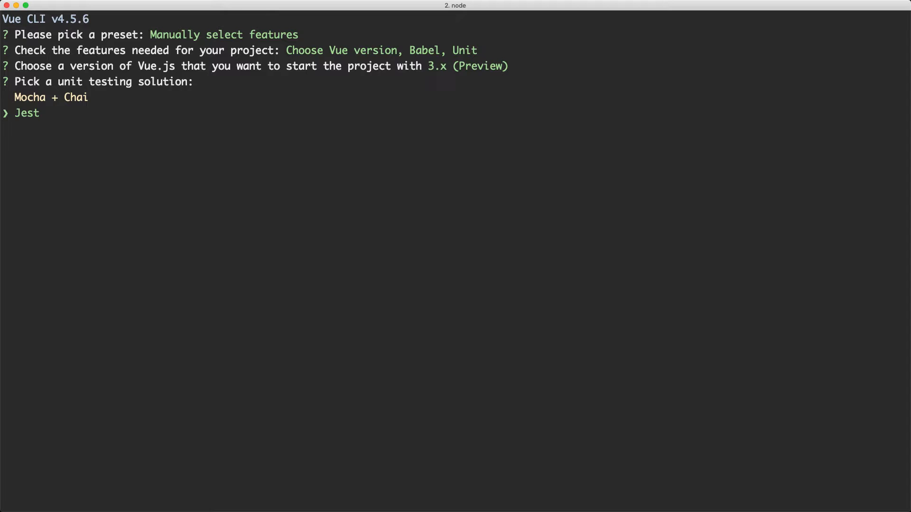
{"action": "key", "text": "enter"}
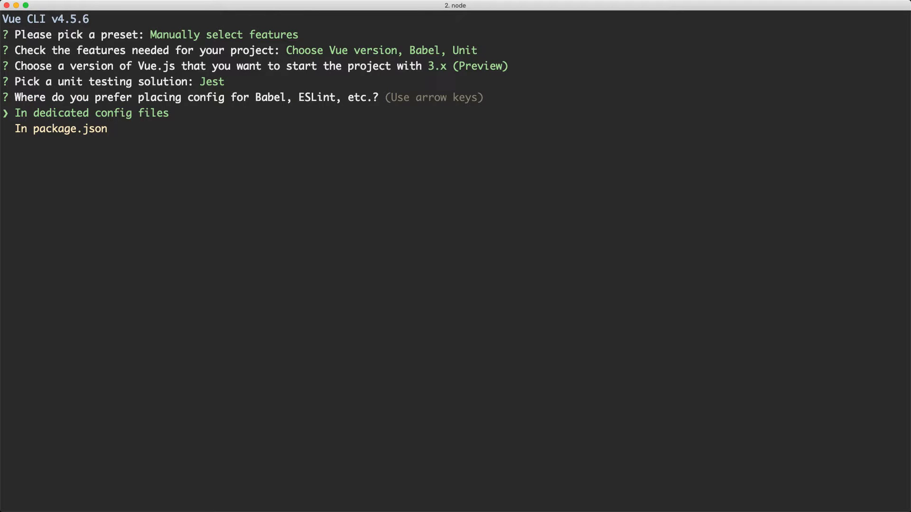
{"action": "key", "text": "enter"}
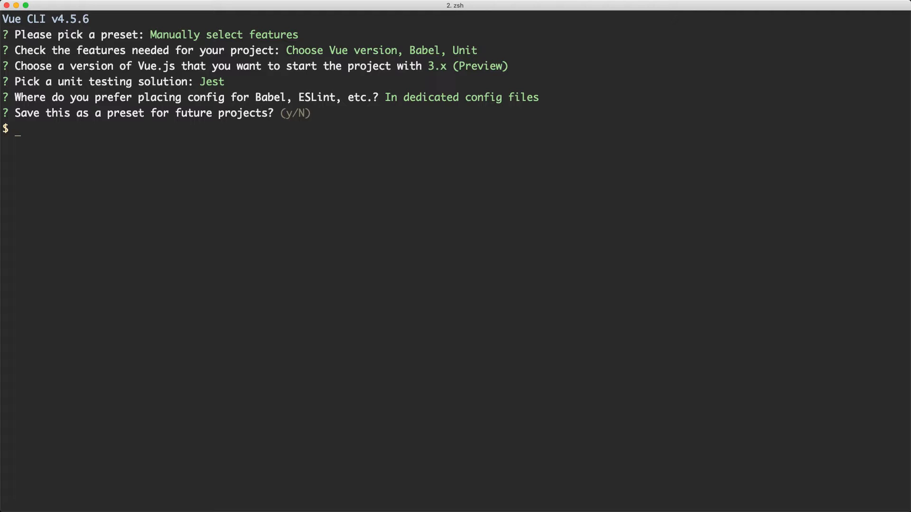
Answer the preset prompt and start 'yarn test:unit' in watch mode.
{"action": "type", "text": "y"}
{"action": "type", "text": "ls"}
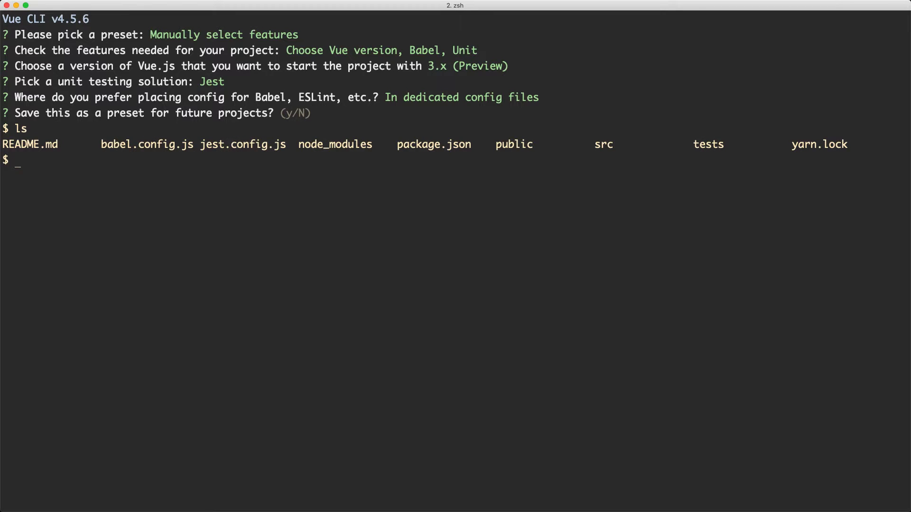
{"action": "type", "text": "yarn test:"}
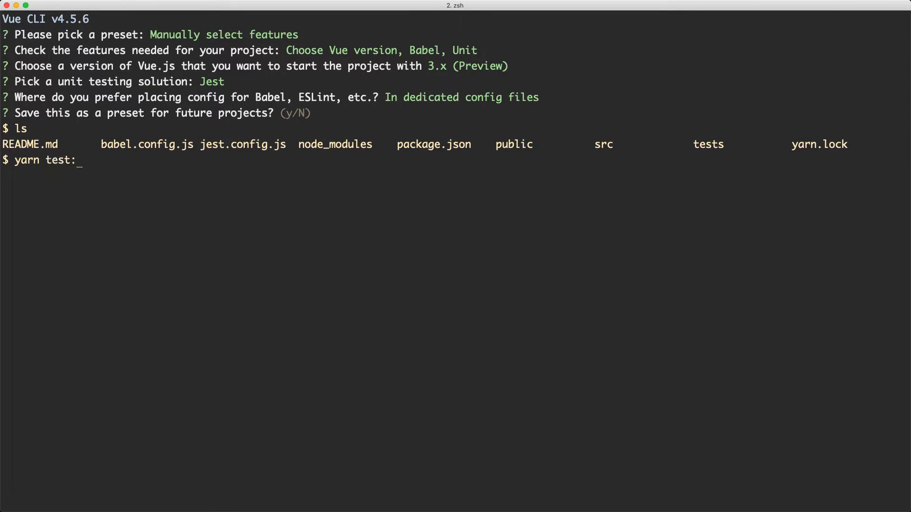
{"action": "type", "text": "unit"}
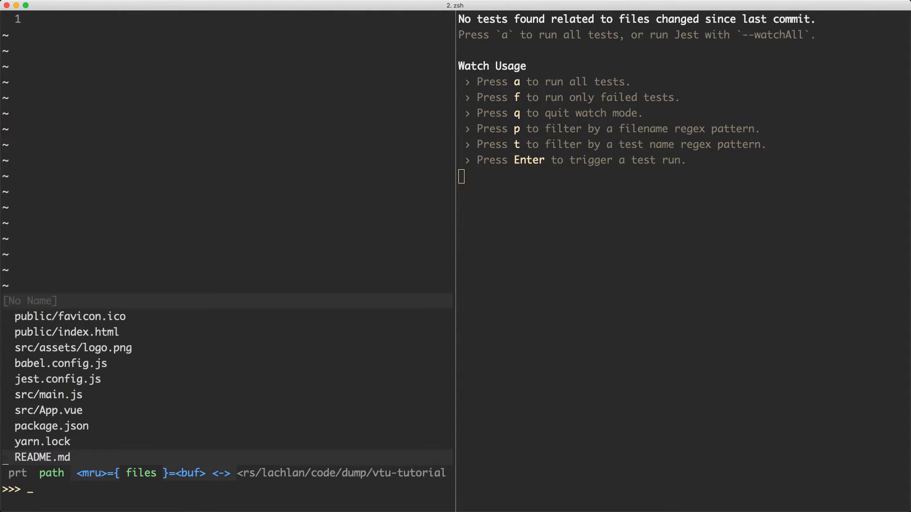
Find and open tests/unit/example.spec.js via the fuzzy file finder.
{"action": "type", "text": "test"}
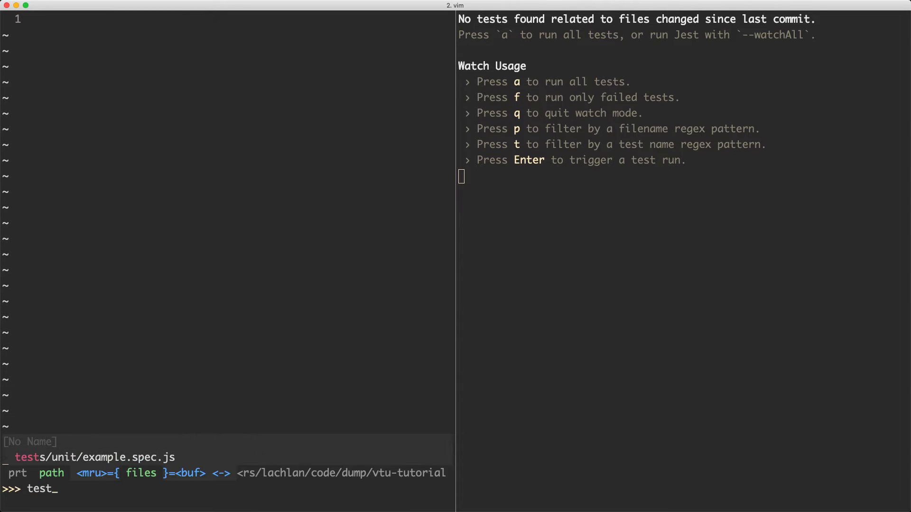
{"action": "key", "text": "Enter"}
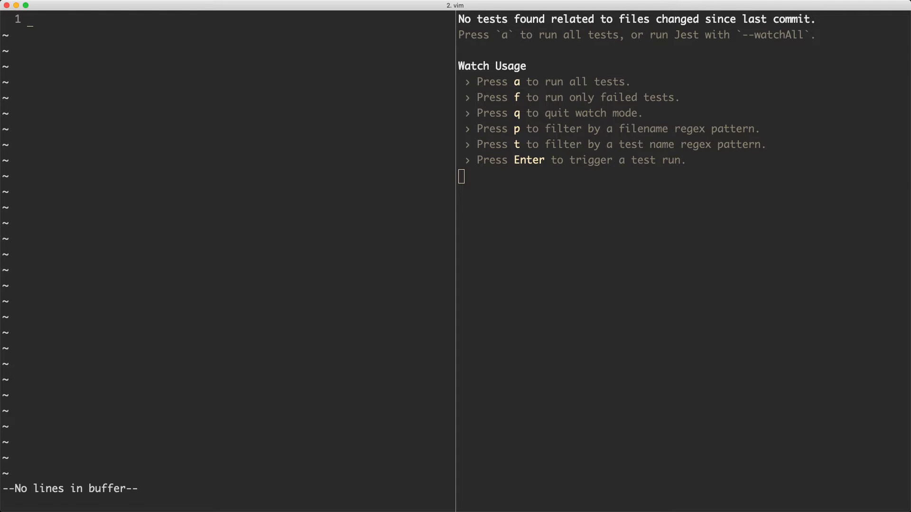
{"action": "type", "text": "imporr {"}
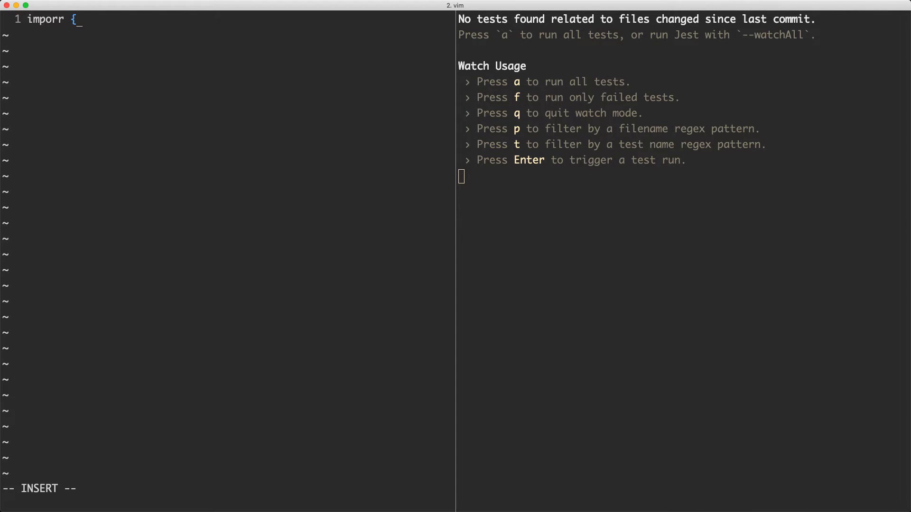
{"action": "type", "text": "mount"}
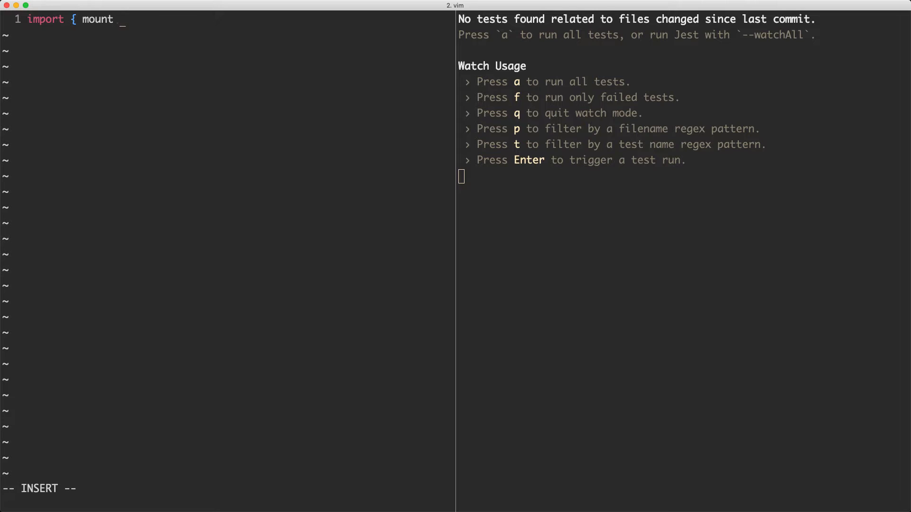
{"action": "type", "text": "} from '@vue/te"}
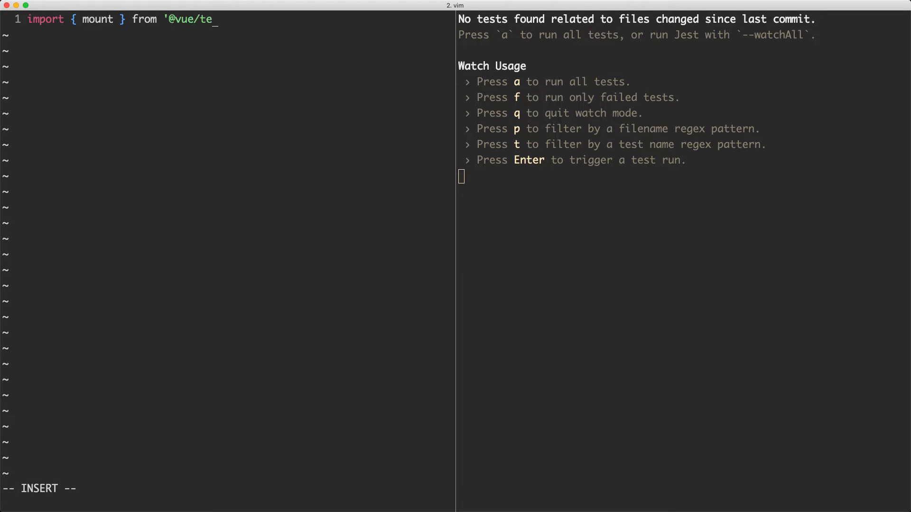
{"action": "type", "text": "st-utils'"}
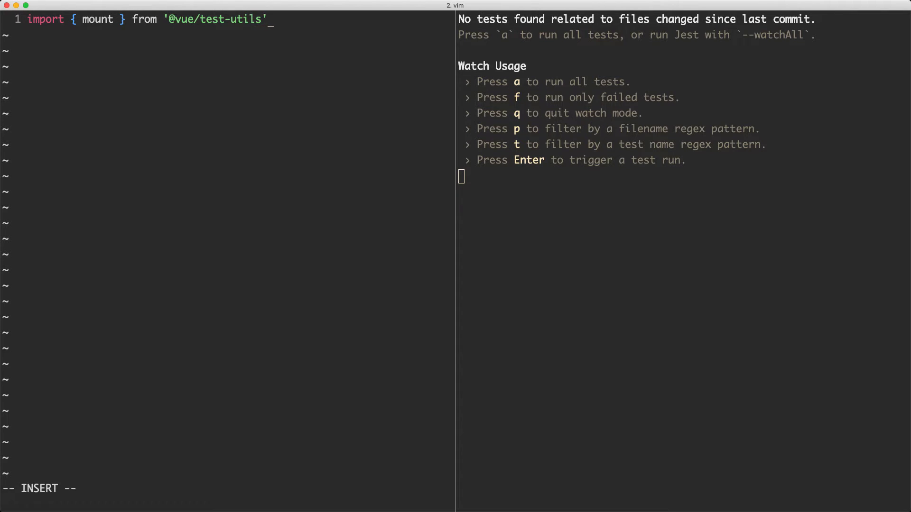
{"action": "key", "text": "Enter"}
{"action": "type", "text": "const App = {"}
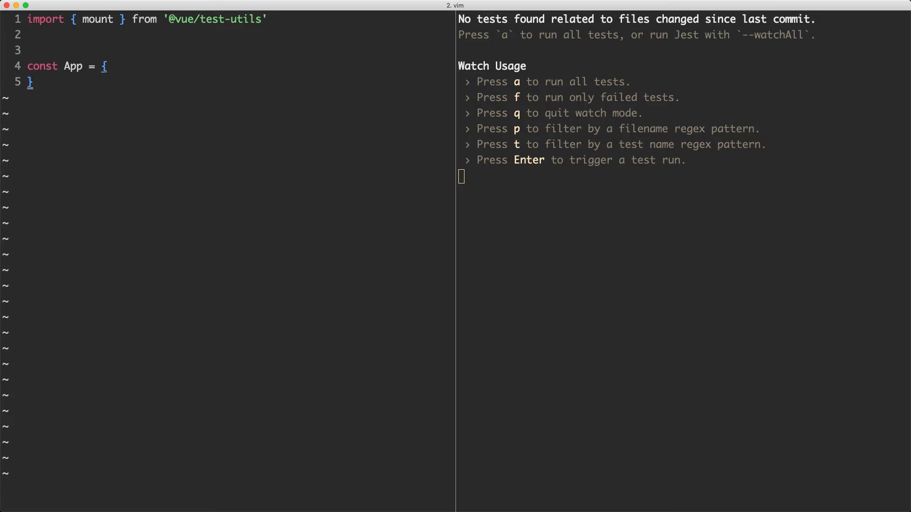
Give App a template rendering <div>Hello</div> and begin a test( call.
{"action": "type", "text": "template: `"}
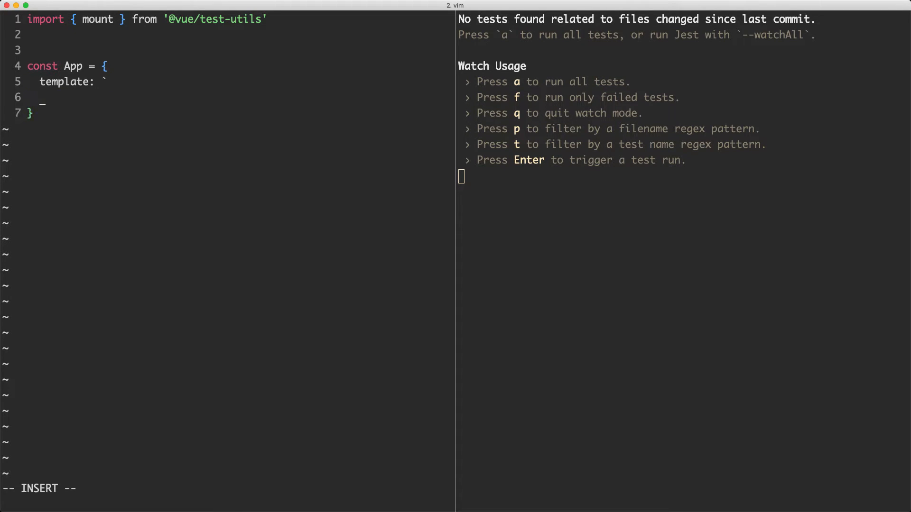
{"action": "type", "text": "`"}
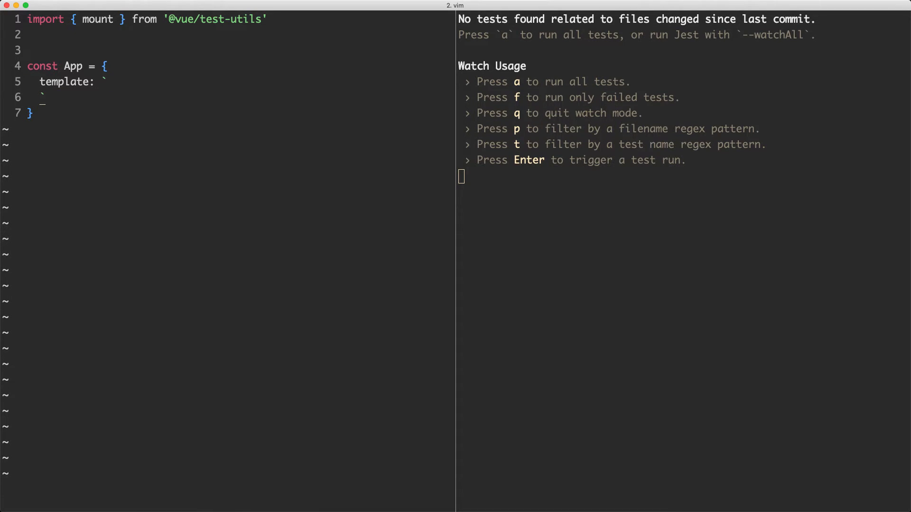
{"action": "key", "text": "V"}
{"action": "type", "text": "<"}
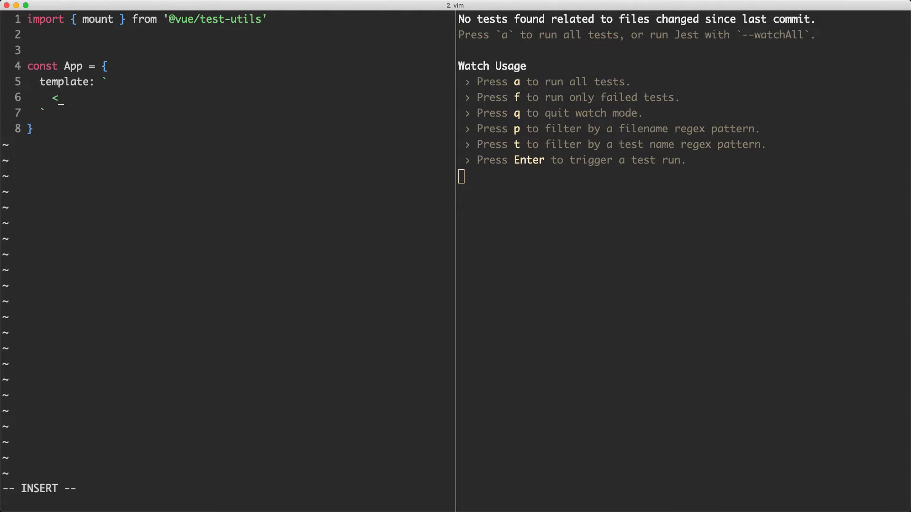
{"action": "type", "text": "div>He"}
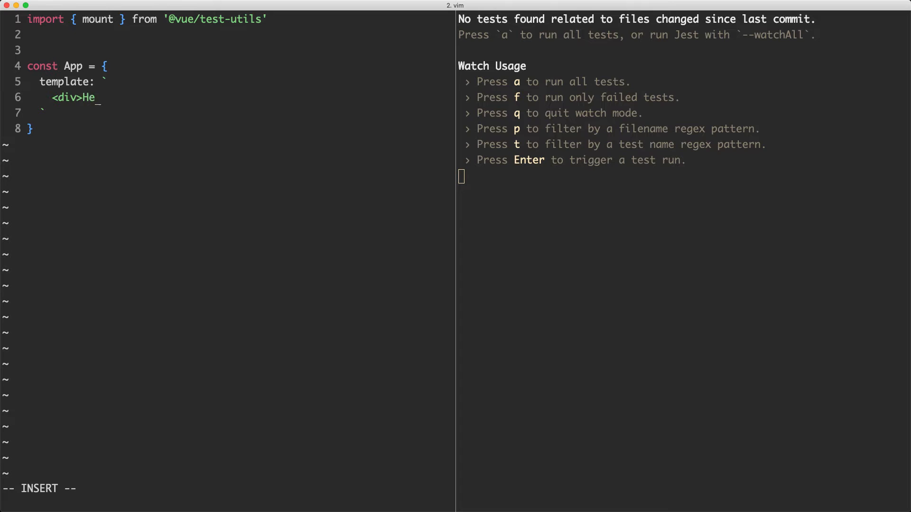
{"action": "type", "text": "llo</div>"}
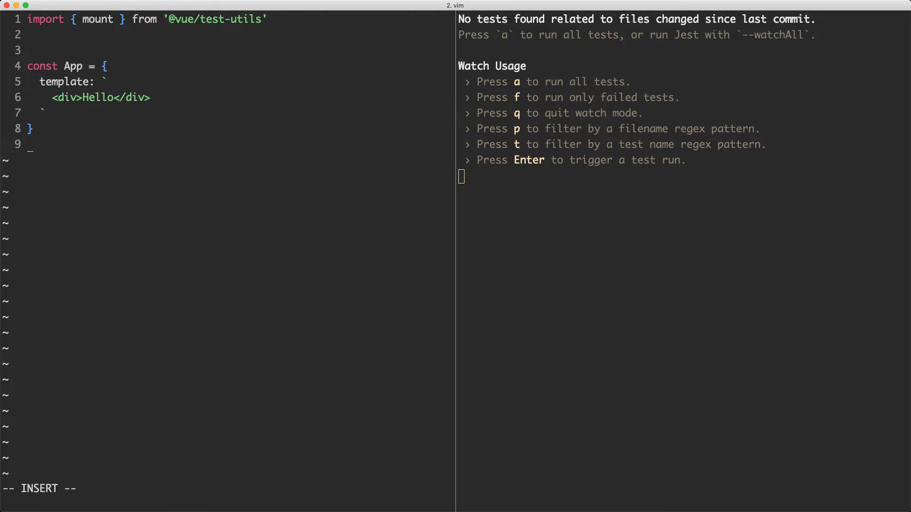
{"action": "type", "text": "test('"}
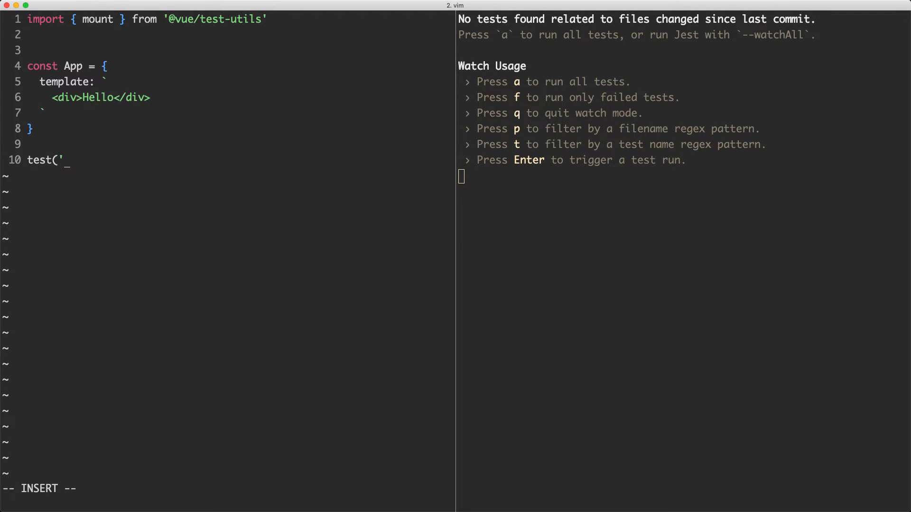
Write test('App', () => { const wrapper = mount(App) ... }).
{"action": "type", "text": "App', () = >{"}
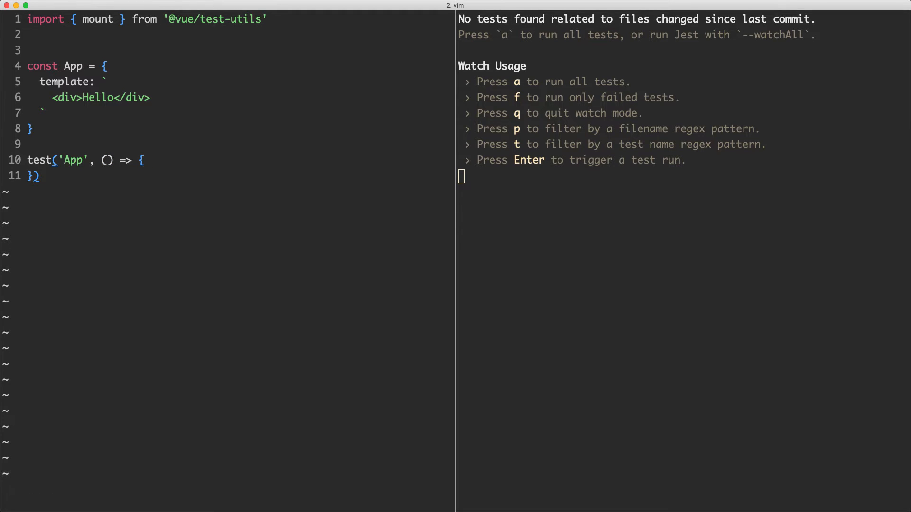
{"action": "type", "text": "const w"}
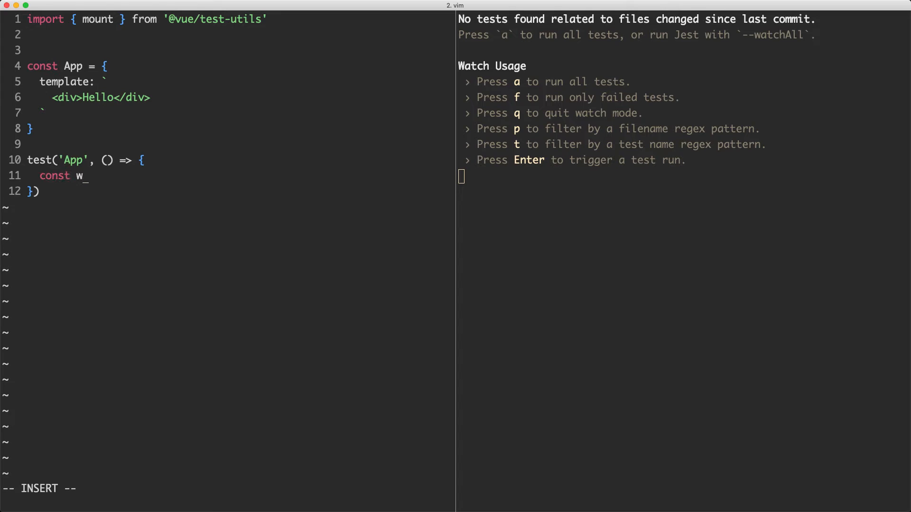
{"action": "type", "text": "rapper ="}
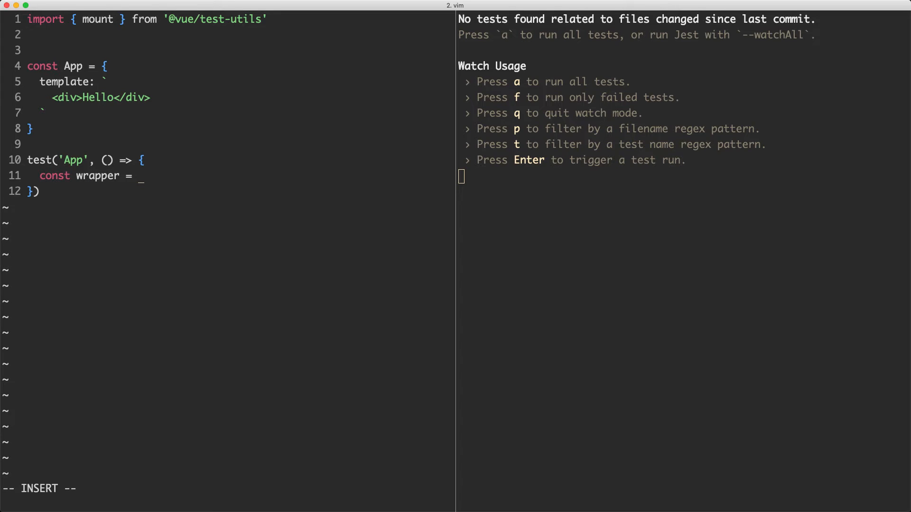
{"action": "type", "text": "mount("}
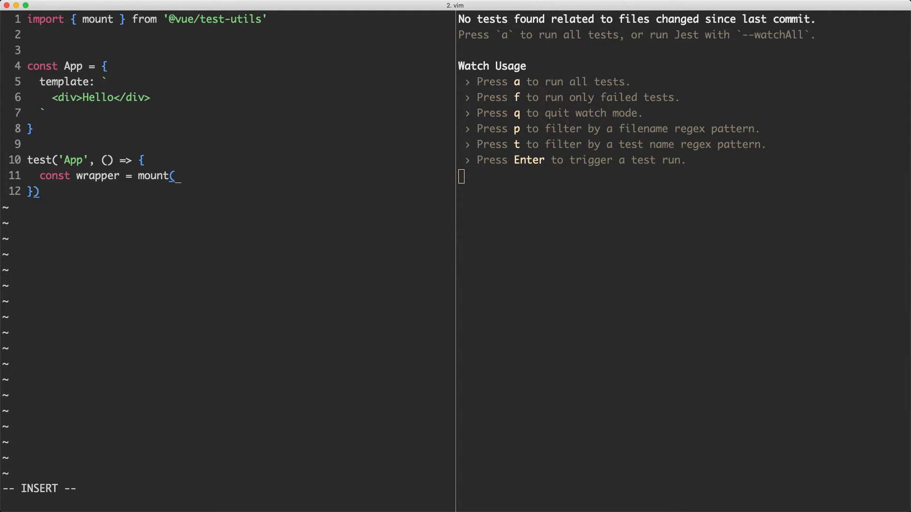
{"action": "type", "text": "App)"}
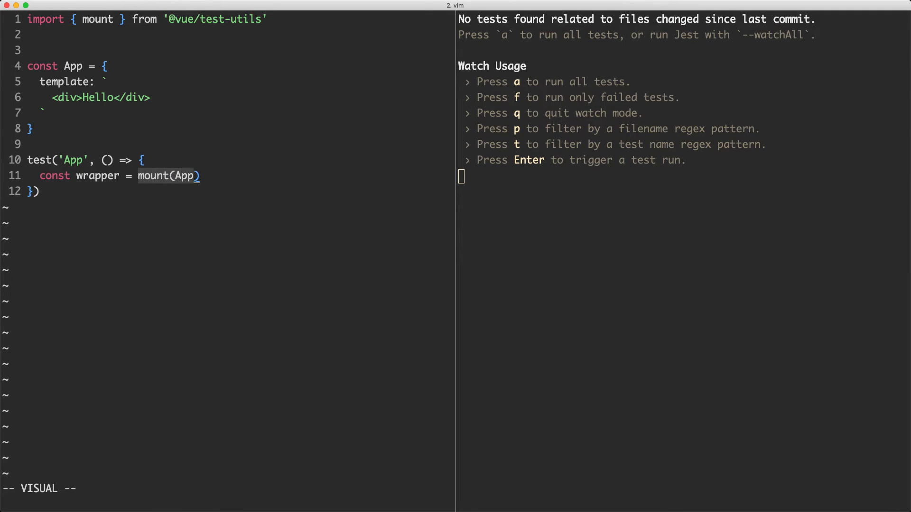
{"action": "key", "text": "Escape"}
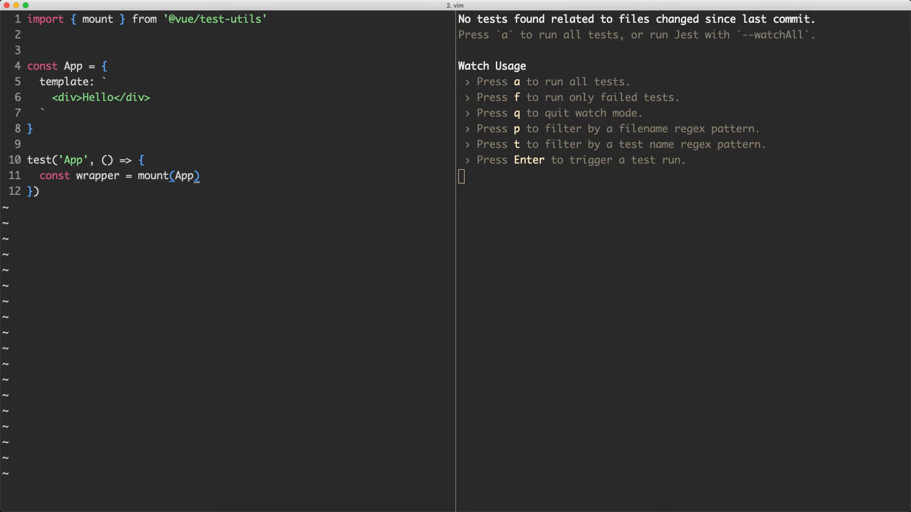
Log wrapper.html() in the test and save the spec so Jest reruns.
{"action": "type", "text": "co"}
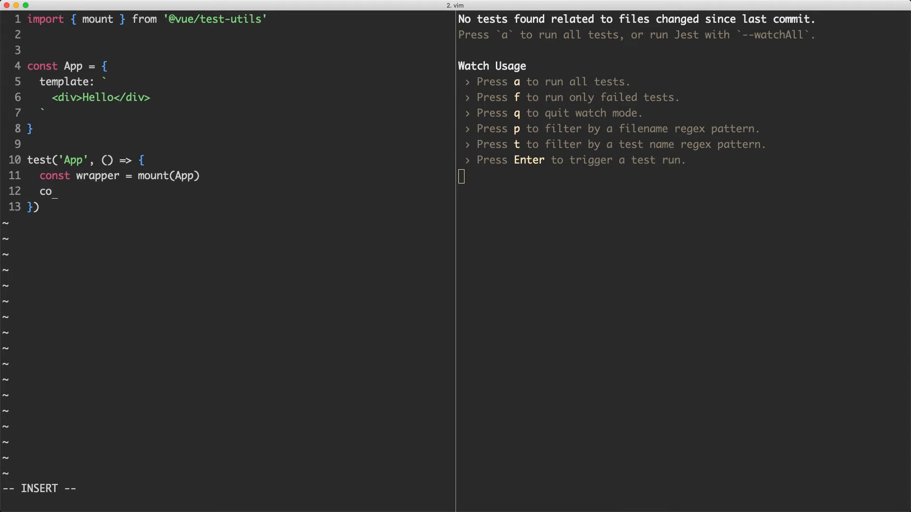
{"action": "type", "text": "nsole.log(wrapper.html("}
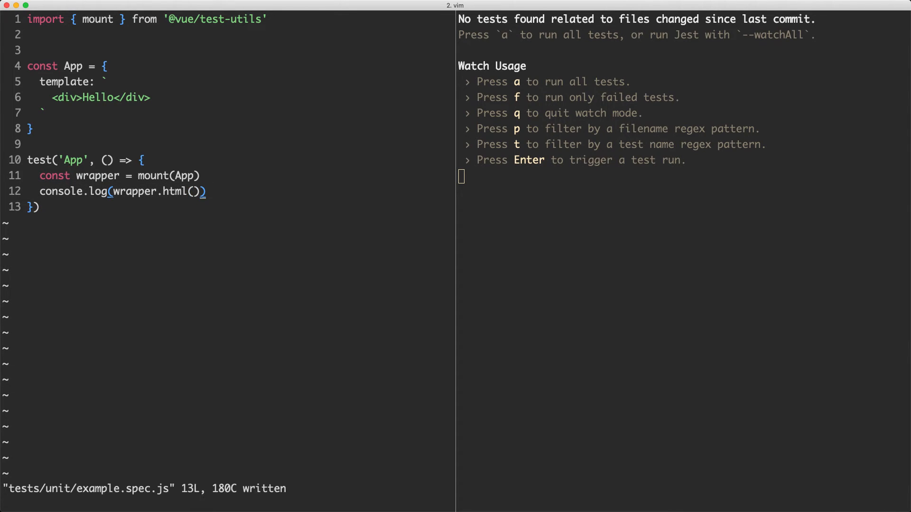
{"action": "key", "text": "enter"}
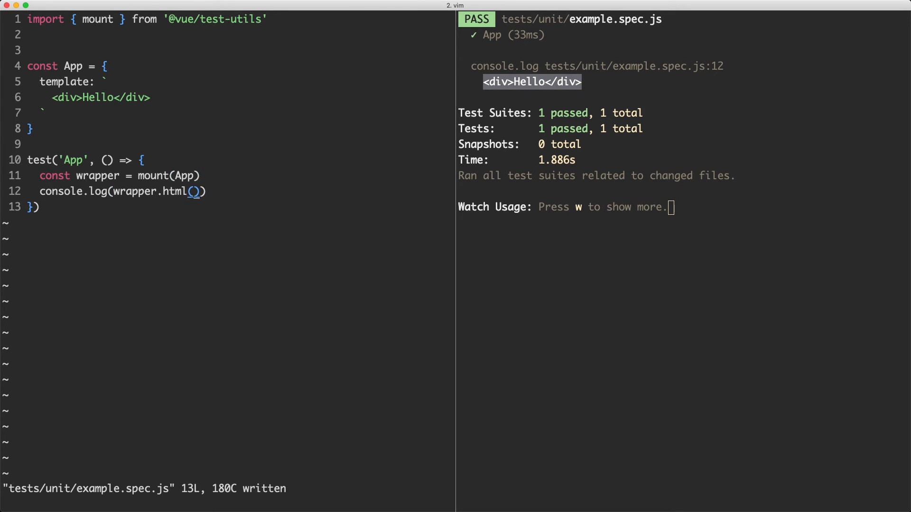
Begin an expect( assertion below the console.log after the test passes.
{"action": "type", "text": "expect("}
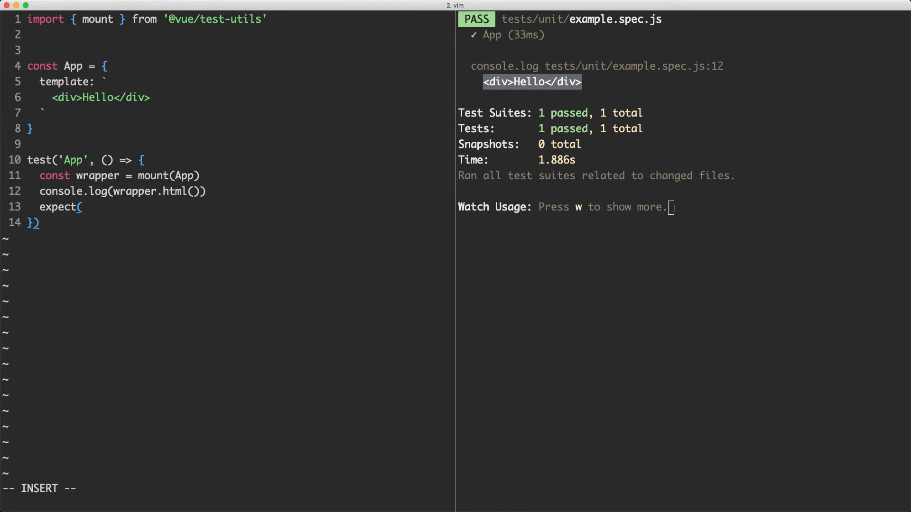
Assert wrapper.html() toBe '<div>Hello</div>', save, then lengthen Hello with extra o's.
{"action": "type", "text": "wrapper.html())."}
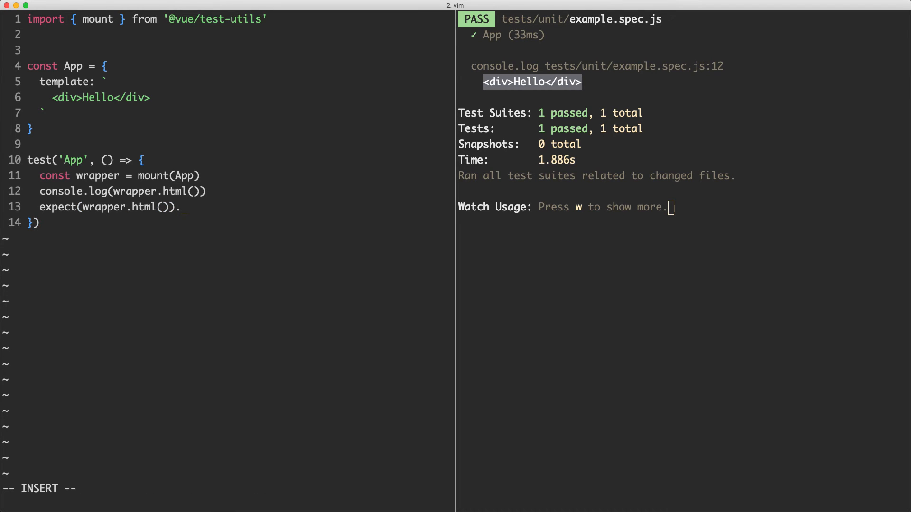
{"action": "type", "text": "toBe('<div>"}
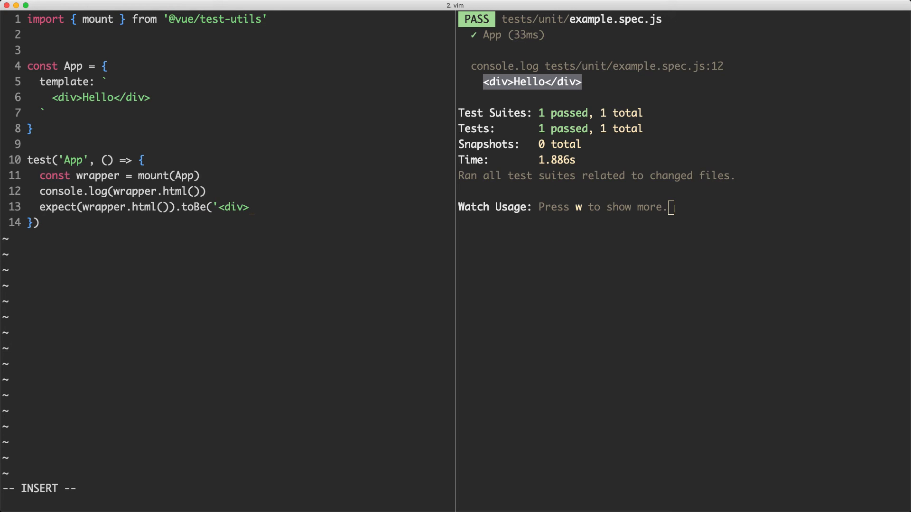
{"action": "type", "text": "Hello</div>'"}
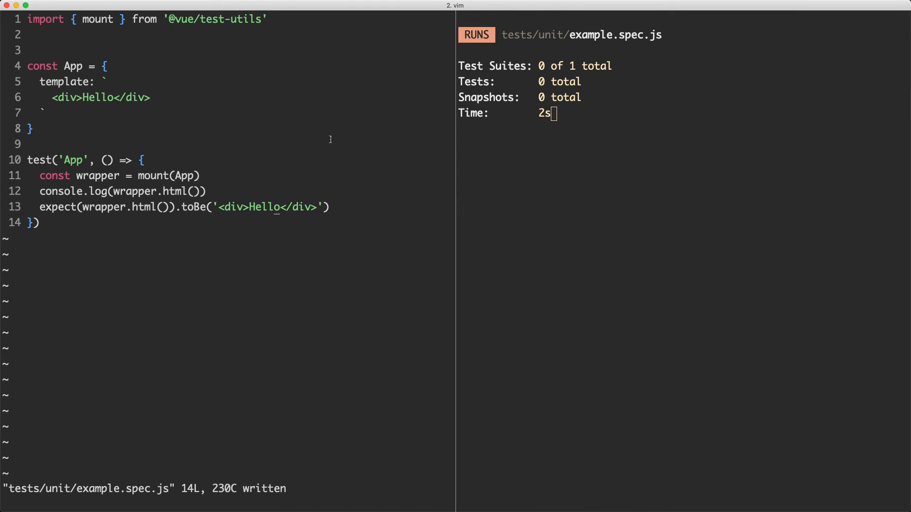
{"action": "type", "text": "oooooo"}
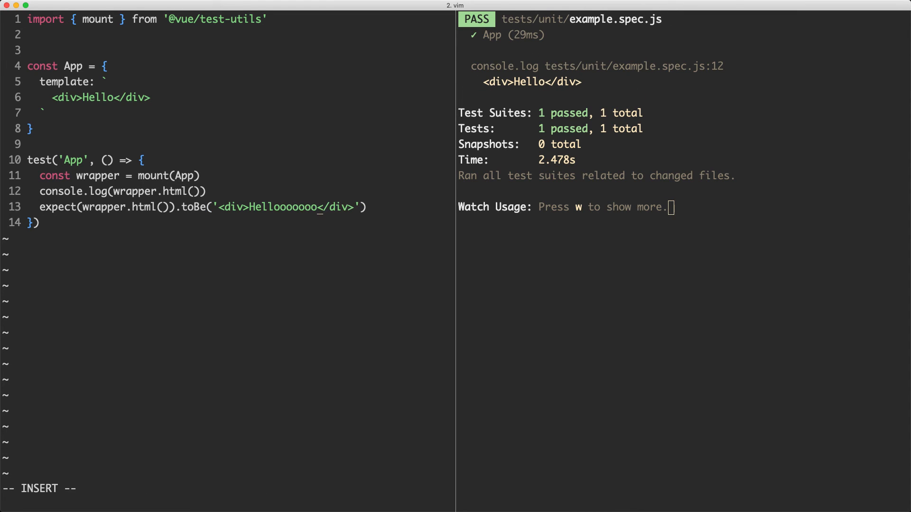